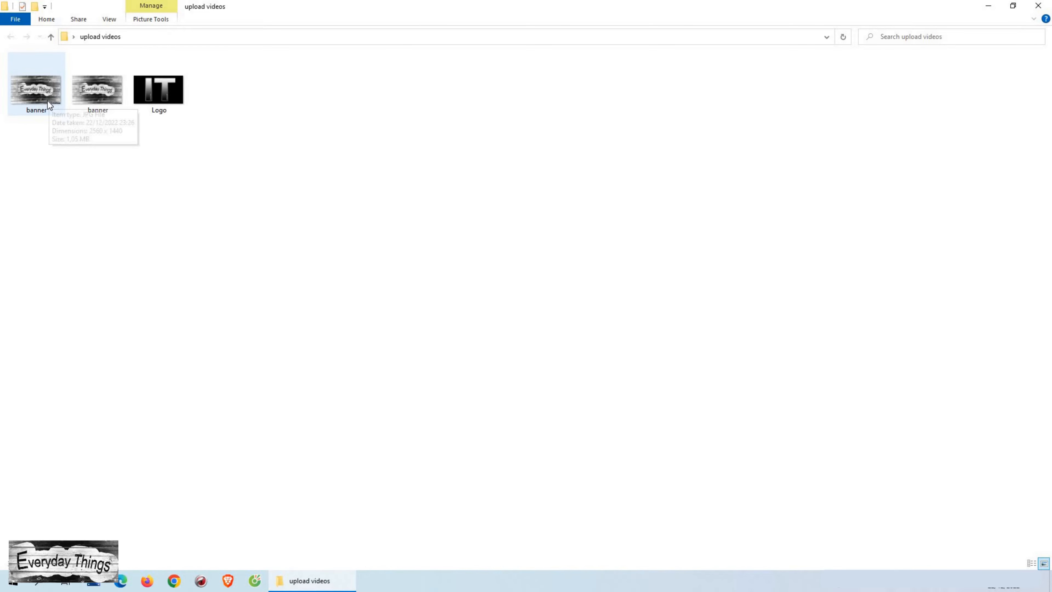
mouse_move(41, 99)
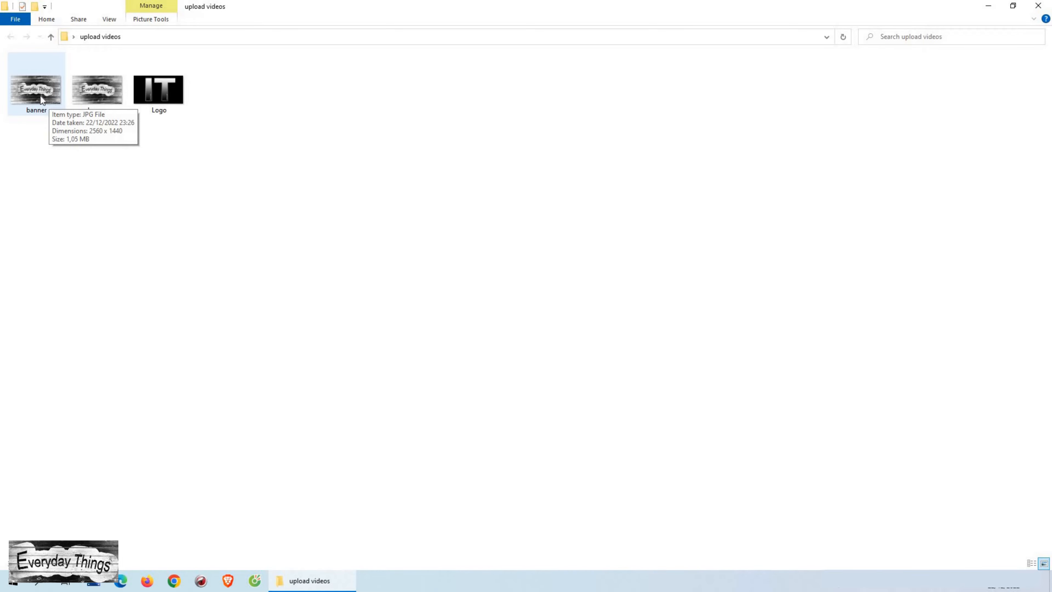
mouse_move(58, 115)
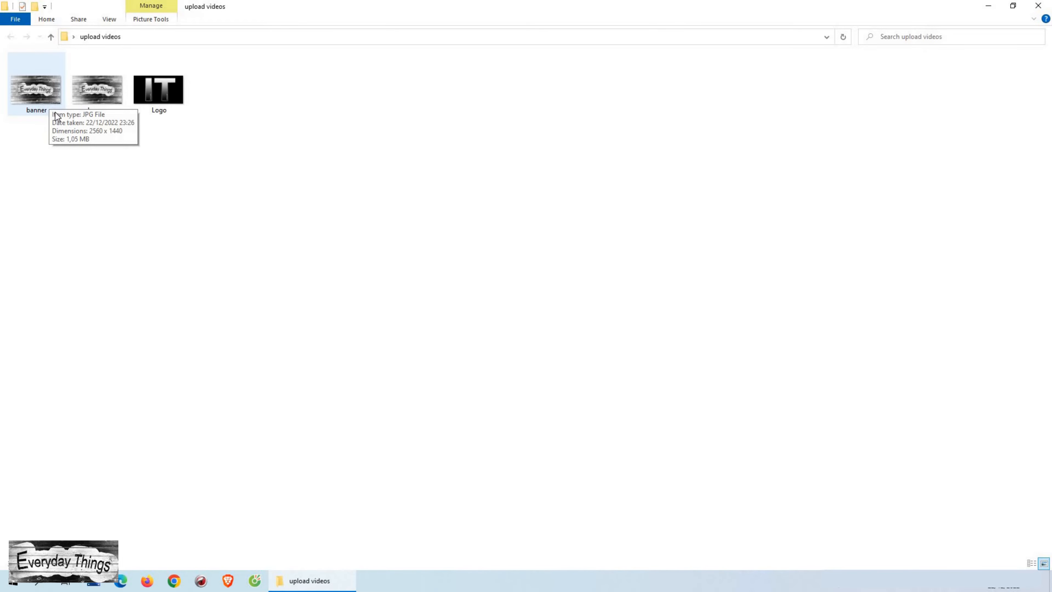
Start printing the first banner image via its right-click Print command
left_click(36, 90)
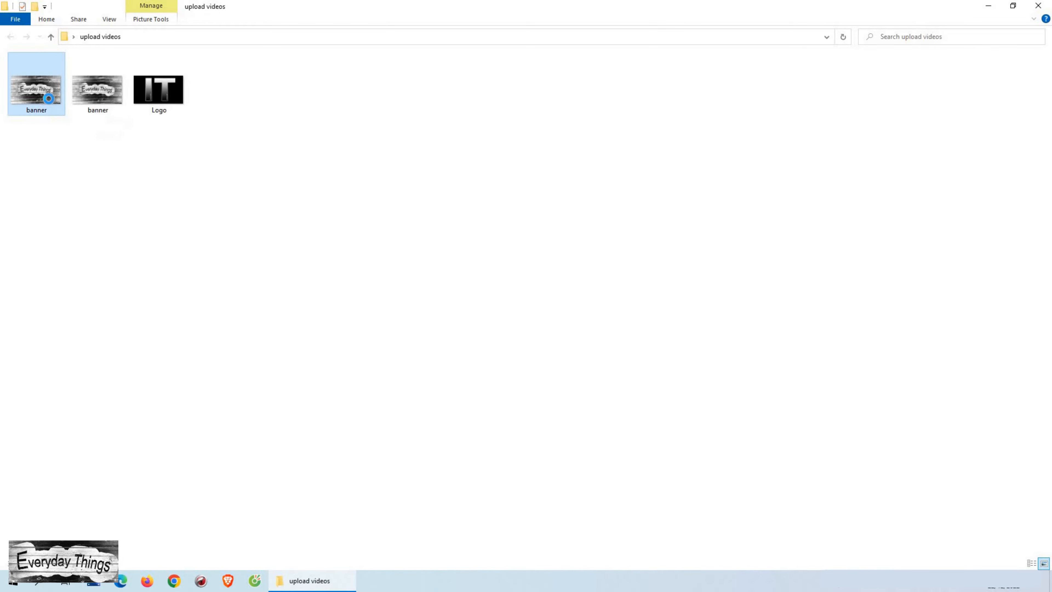
right_click(48, 98)
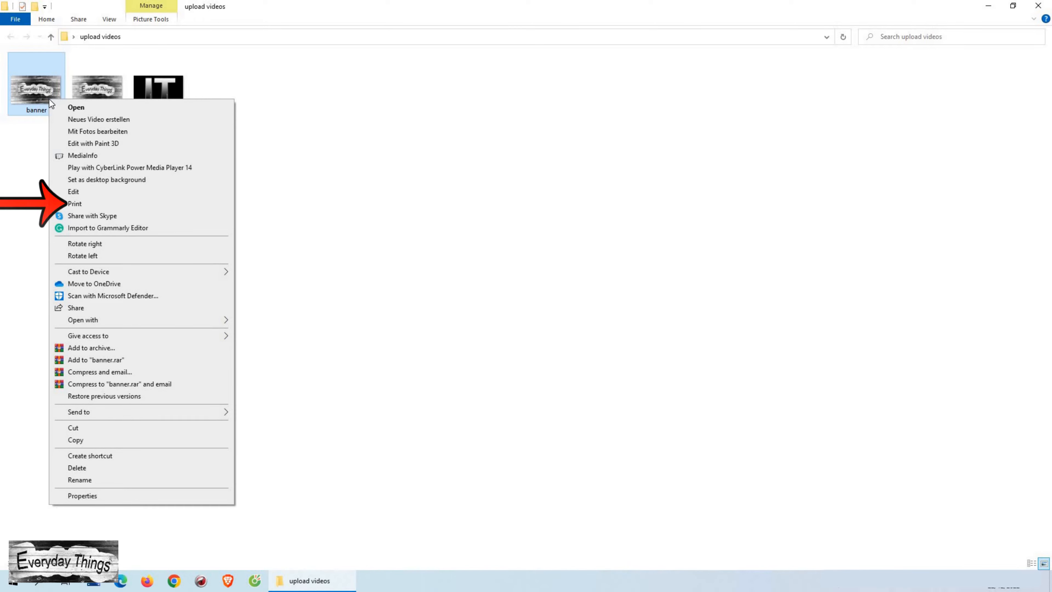
mouse_move(92, 205)
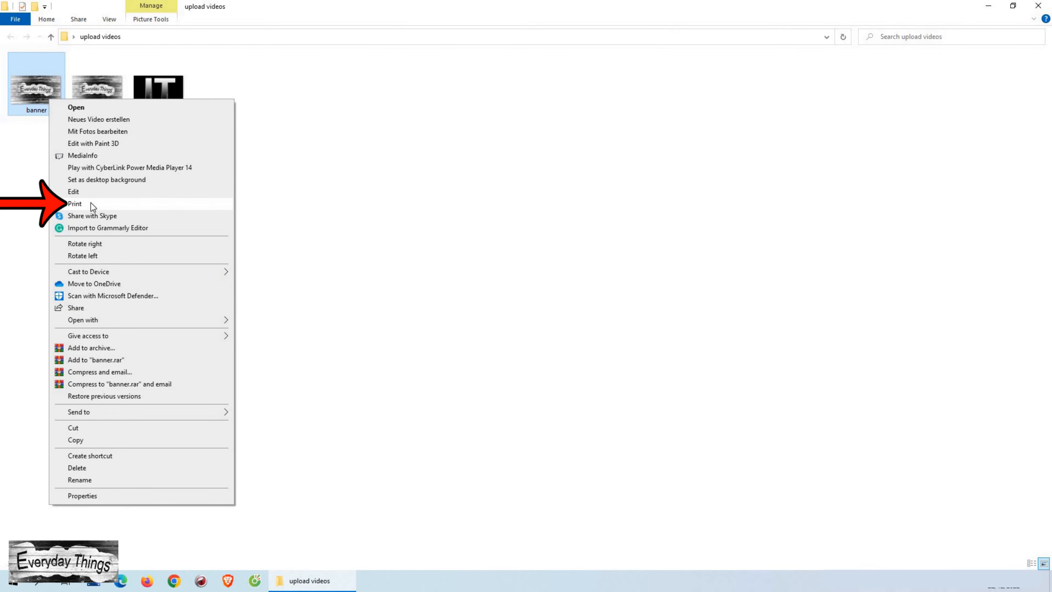
left_click(74, 203)
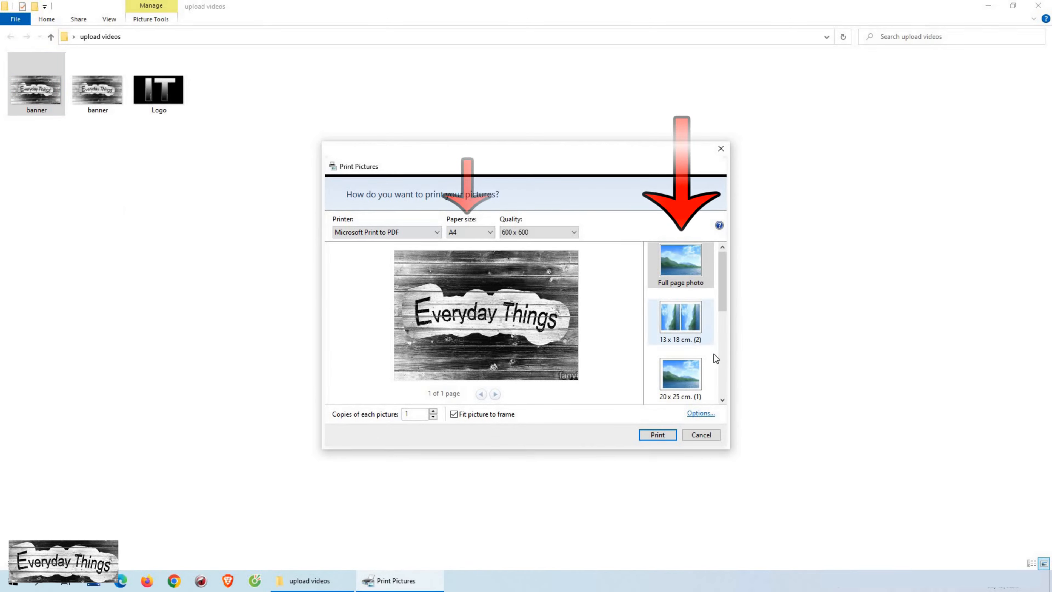
mouse_move(693, 323)
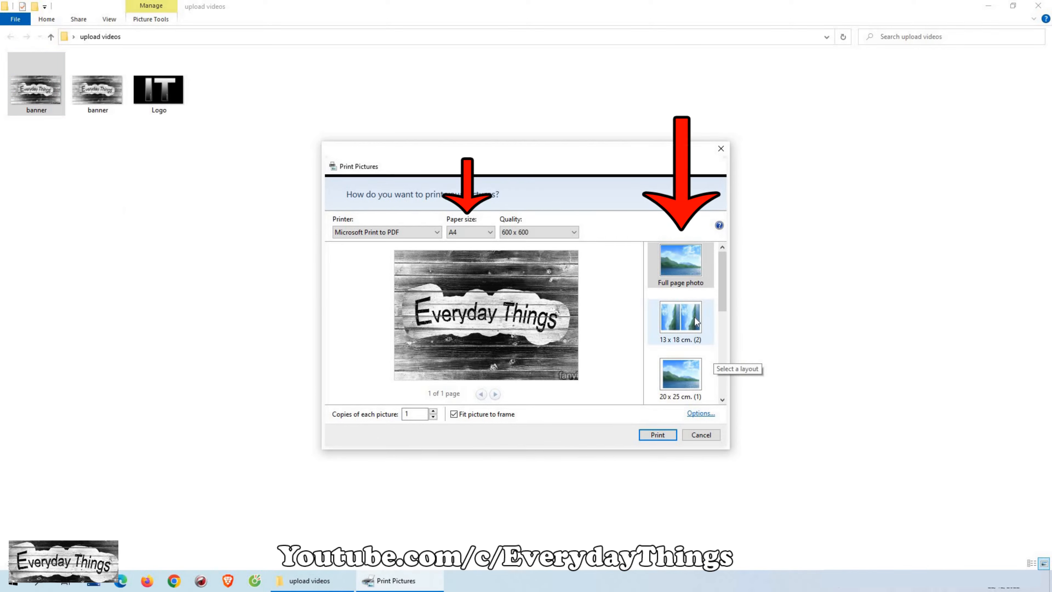
Choose the 13 x 18 cm layout with Fit picture to frame turned off
left_click(680, 378)
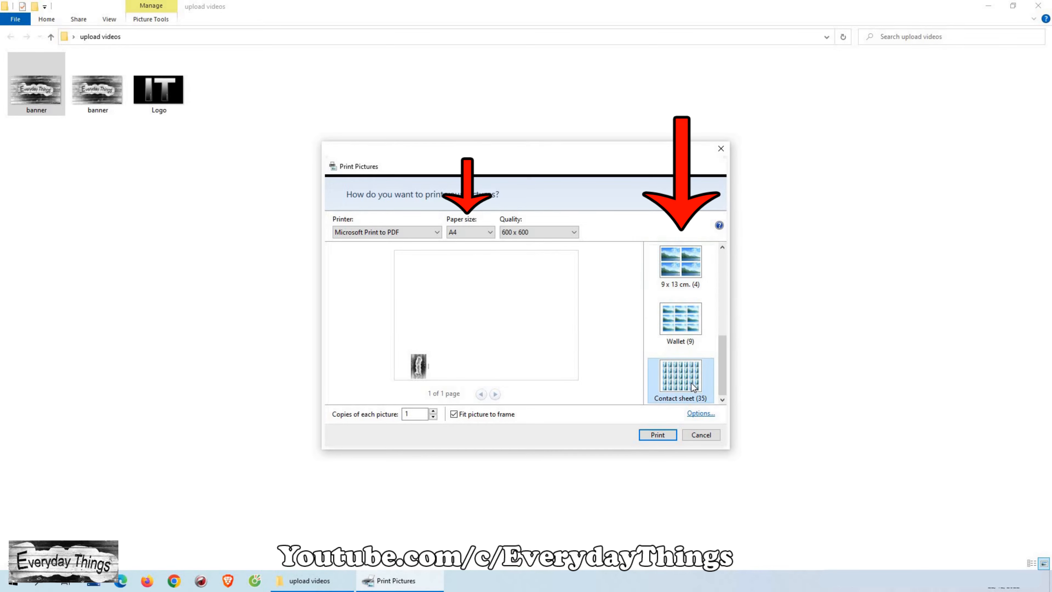
left_click(680, 318)
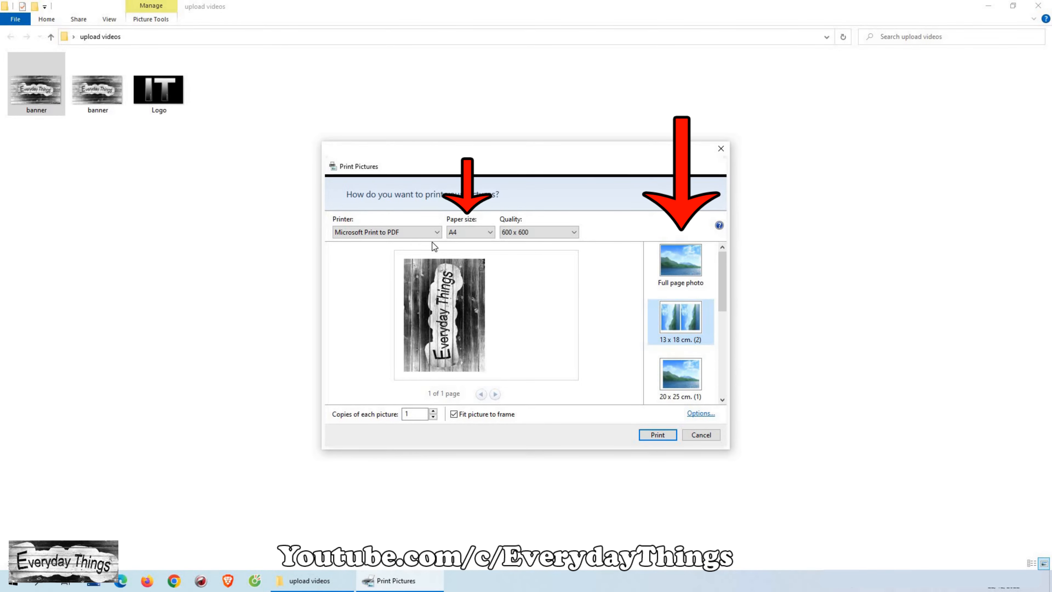
left_click(387, 232)
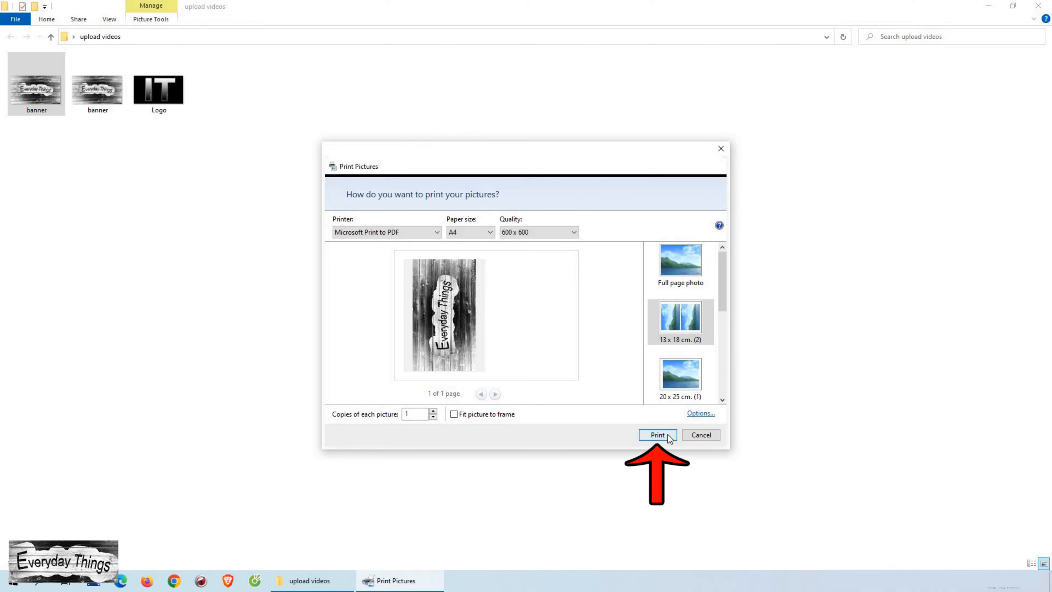
Print to a PDF named 'jpg to pdf' in the upload videos folder and open it in Edge
left_click(657, 435)
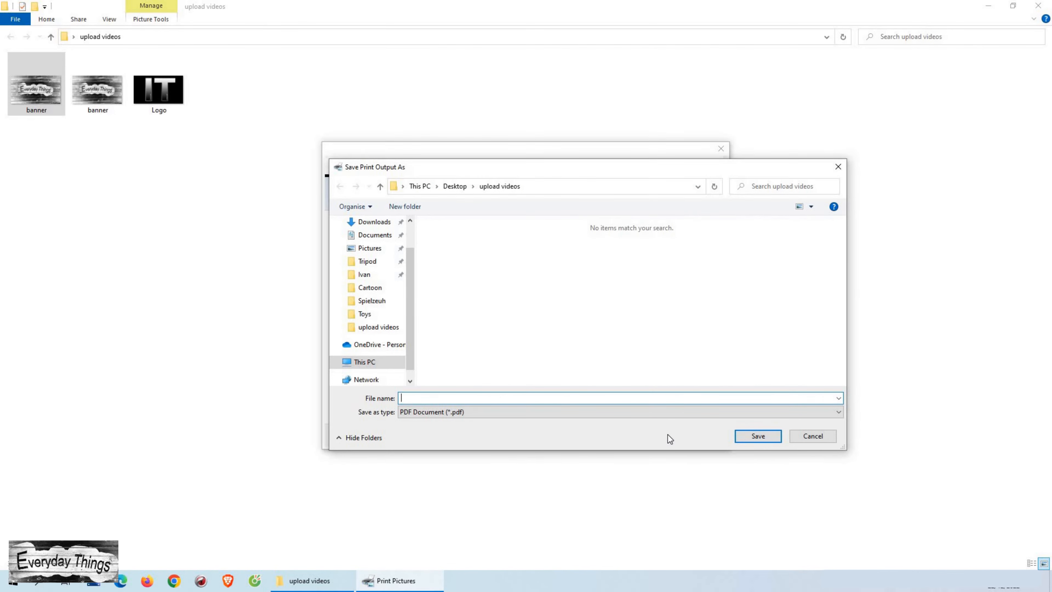
type("jpg to pdf")
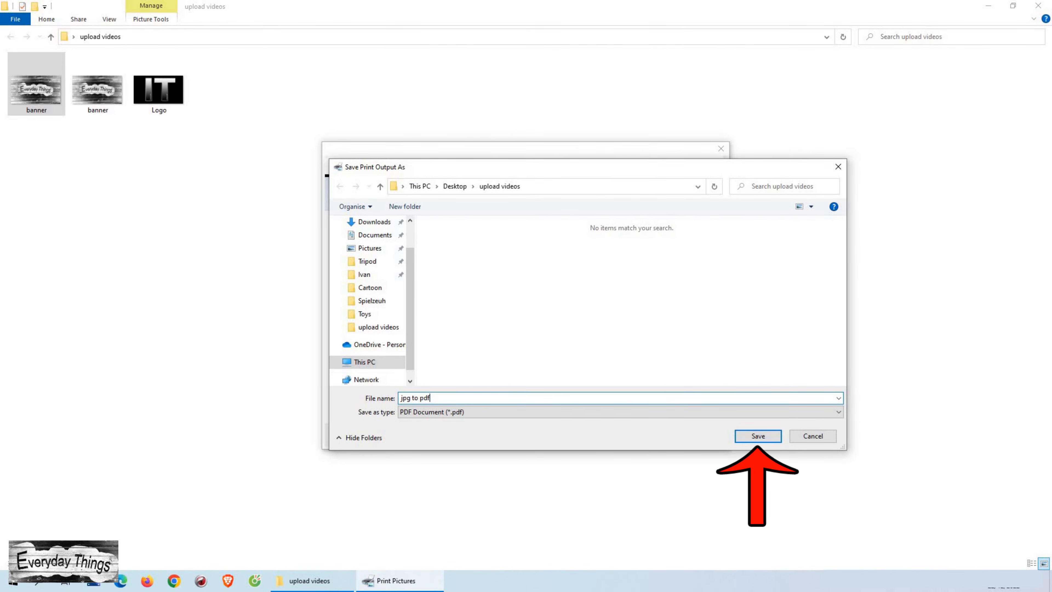
left_click(758, 436)
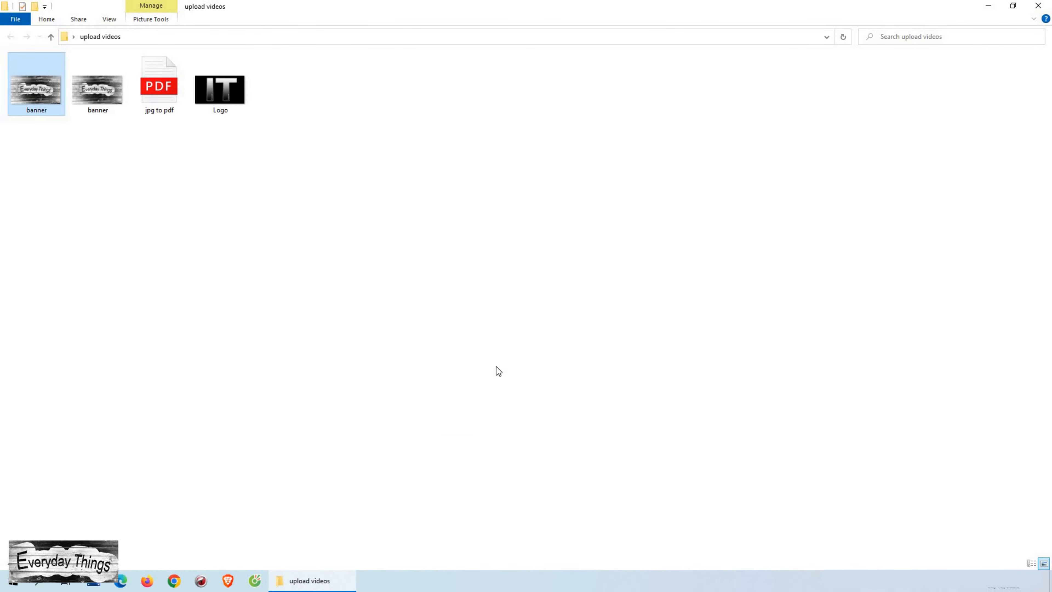
mouse_move(167, 98)
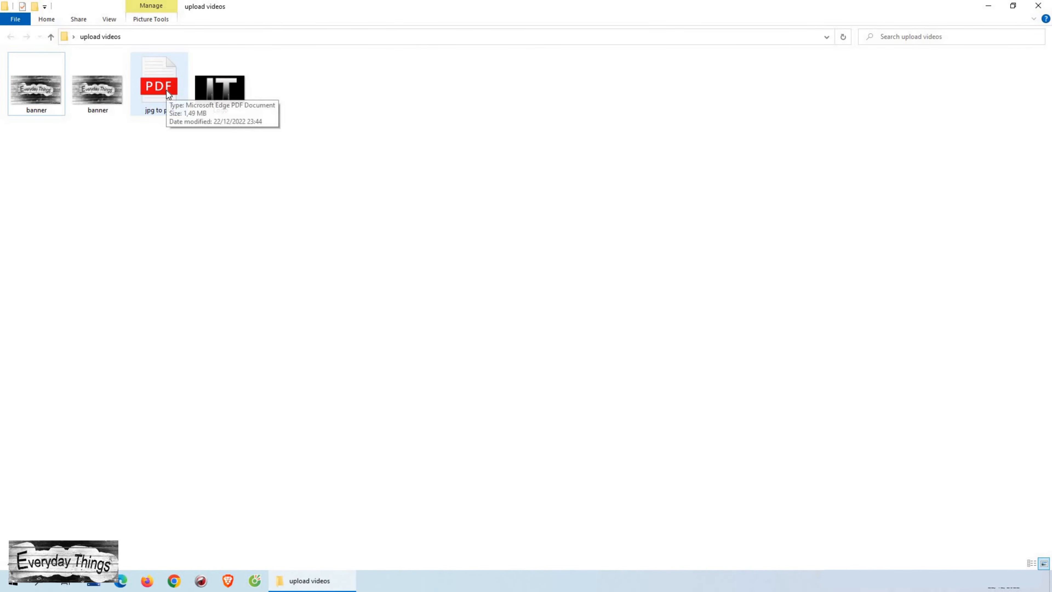
double_click(159, 82)
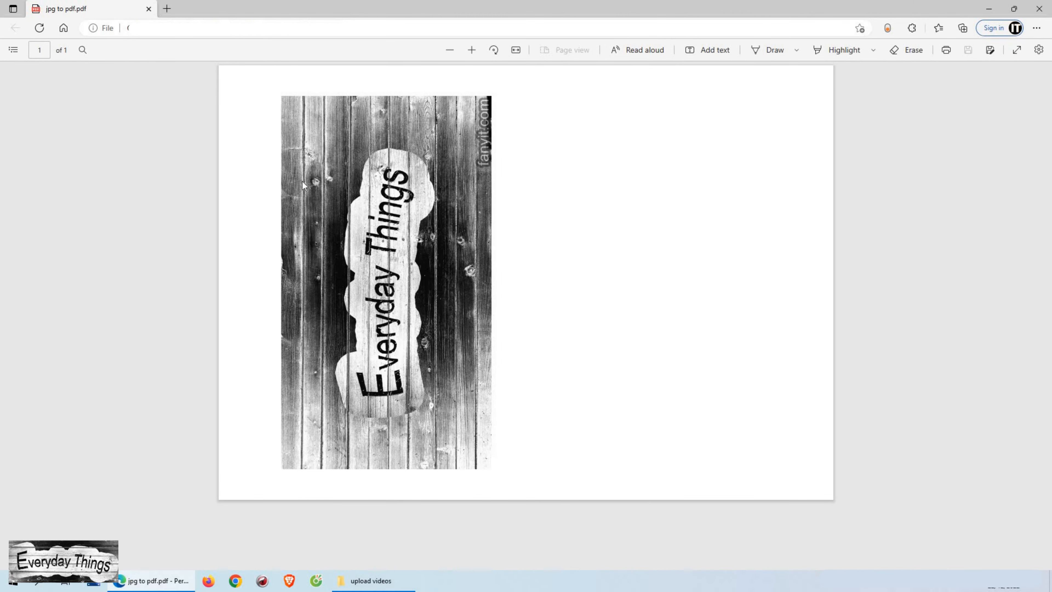